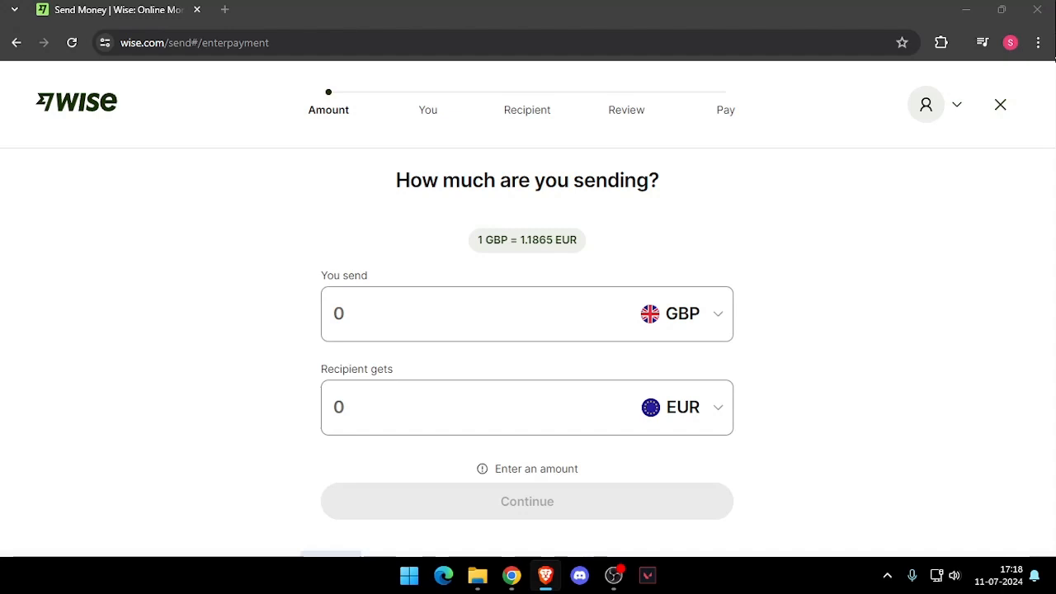
{"action": "mouse_move", "coordinate": [578, 574]}
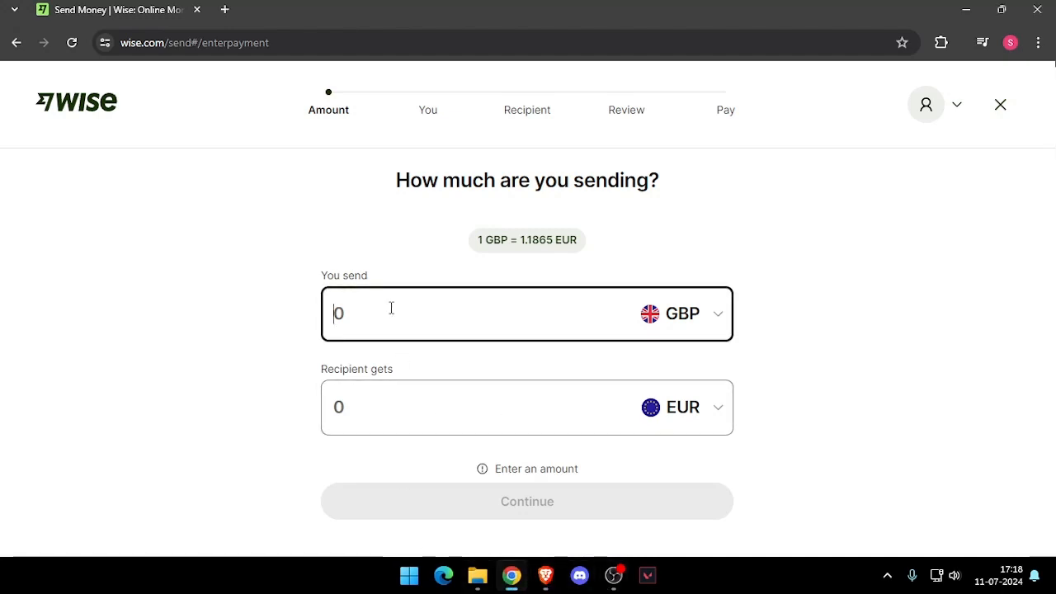
Step: Enter 15 GBP as the amount to send (GBP to EUR) and continue to the 'Tell us about yourself' form
{"action": "type", "text": "15"}
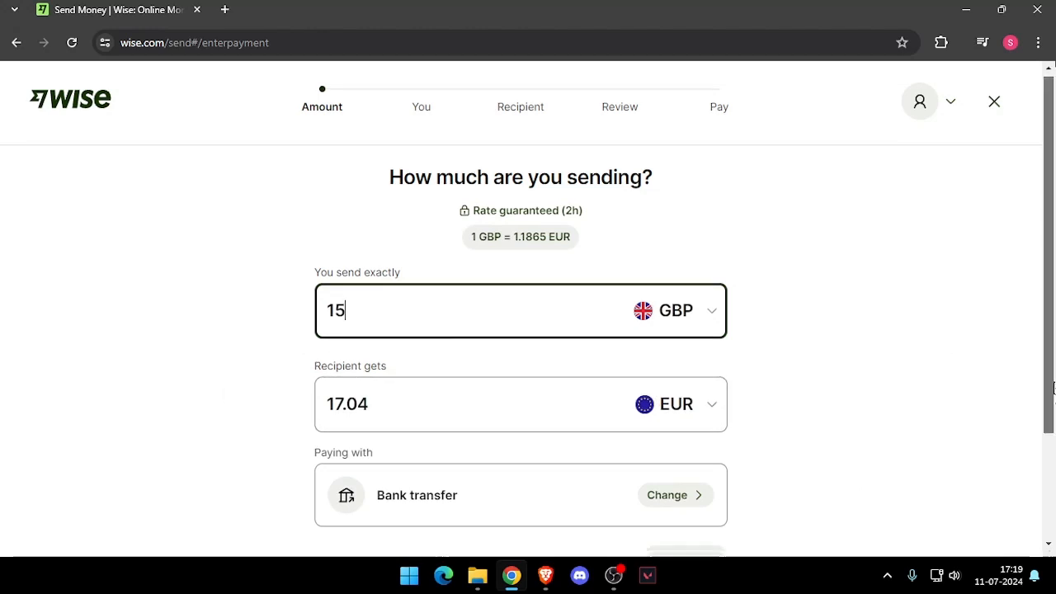
{"action": "scroll", "scroll_direction": "down", "scroll_amount": 3}
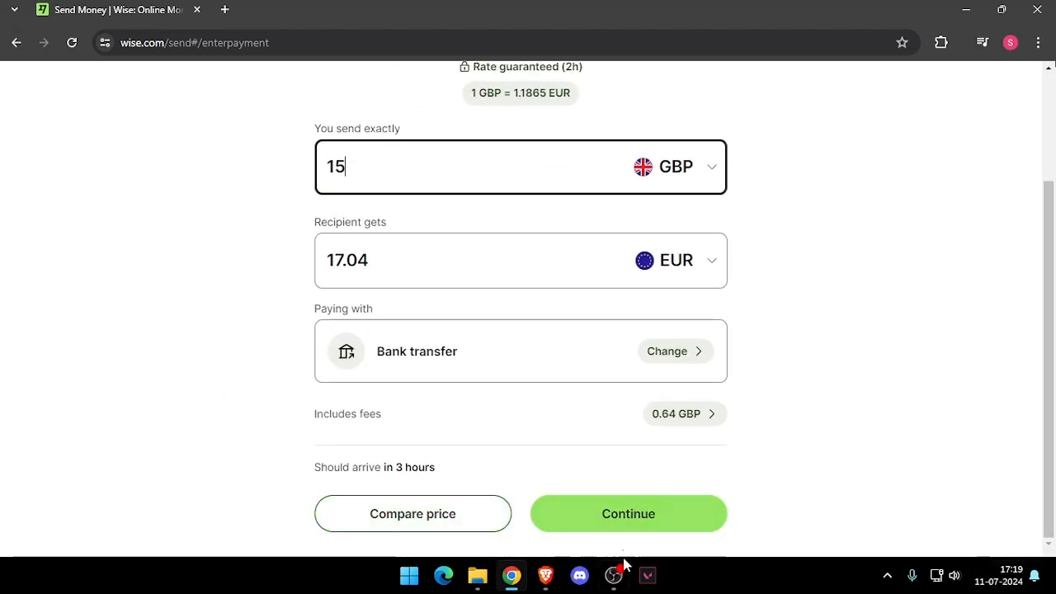
{"action": "left_click", "coordinate": [627, 513]}
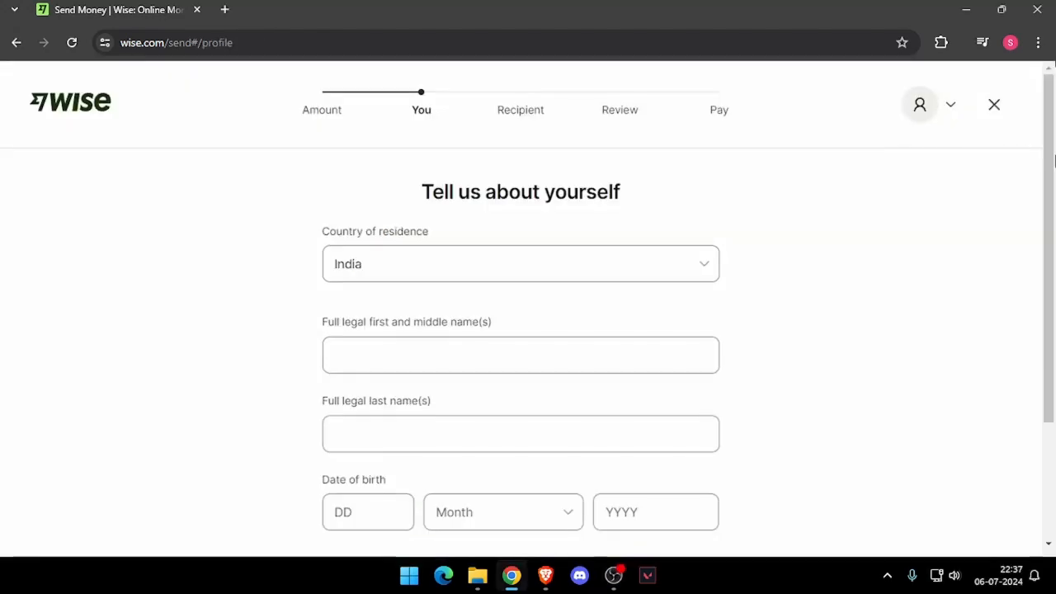
{"action": "scroll", "scroll_direction": "down", "scroll_amount": 3}
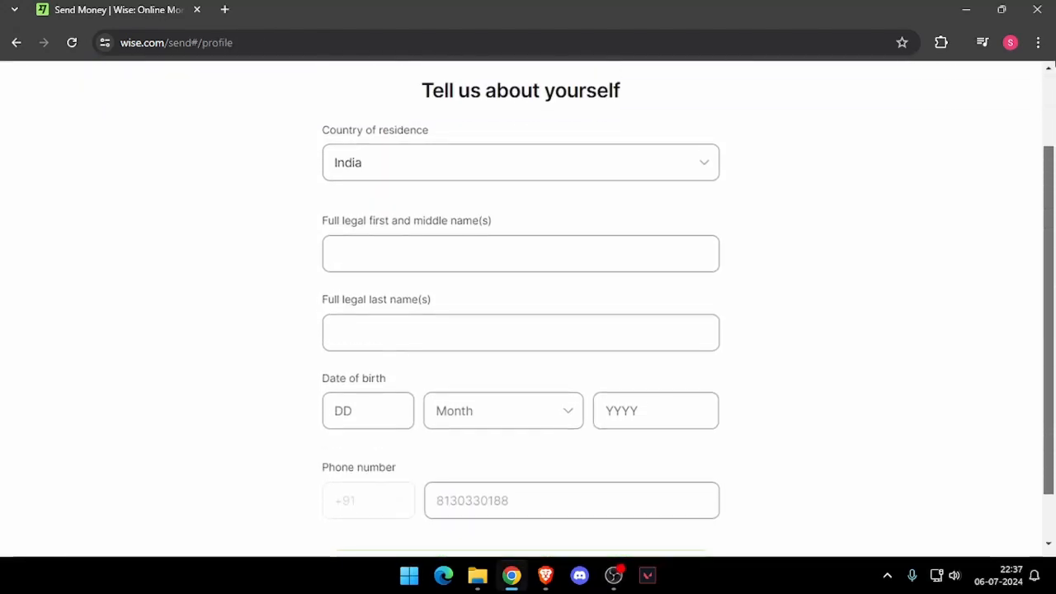